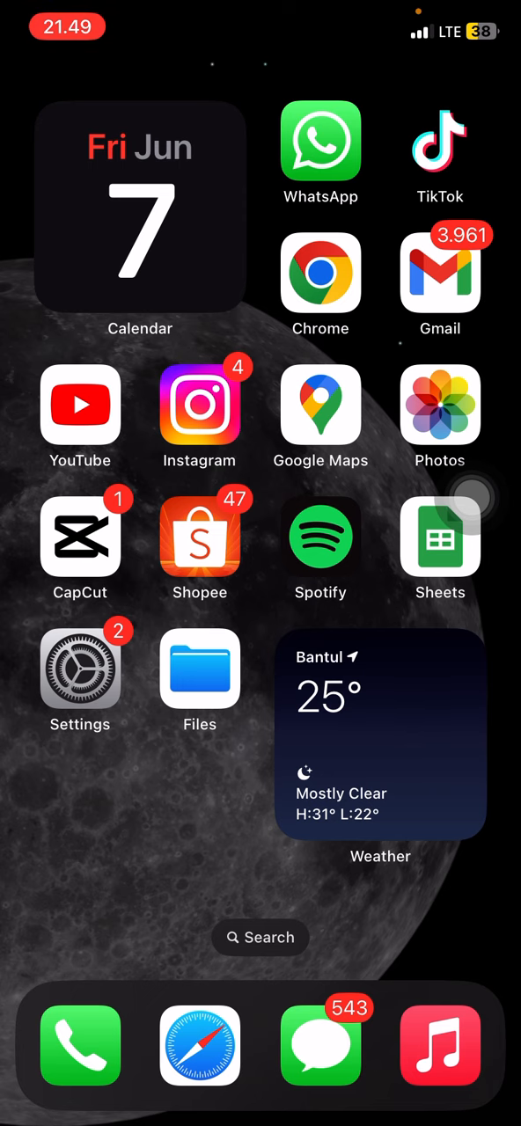
Launch CapCut from the home screen to start searching stock media for 'Cat'.
{"action": "left_click", "coordinate": [80, 536]}
{"action": "type", "text": "Cat"}
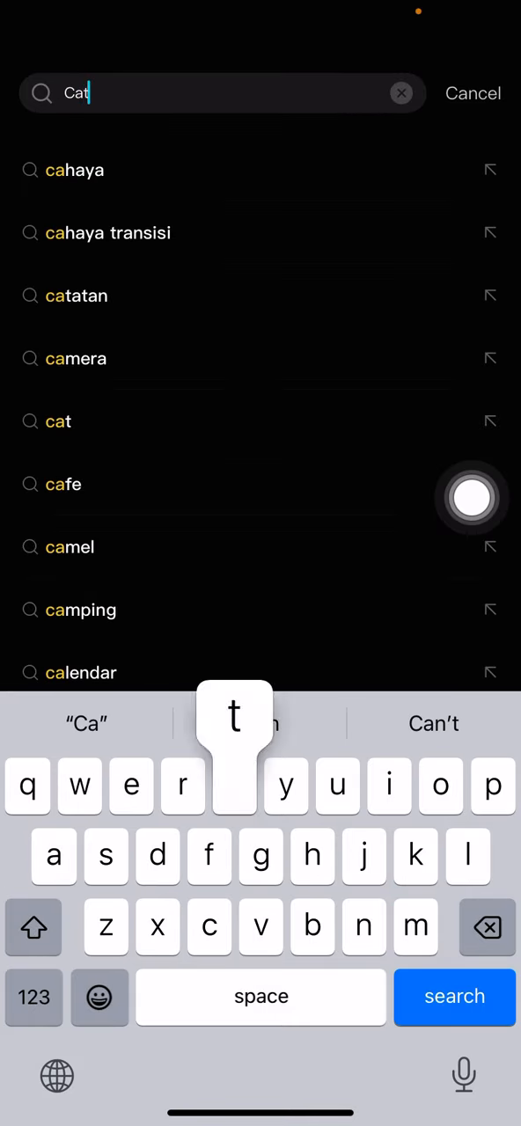
Search stock media for 'Cat', preview the white cat with blue collar, and add it.
{"action": "left_click", "coordinate": [454, 996]}
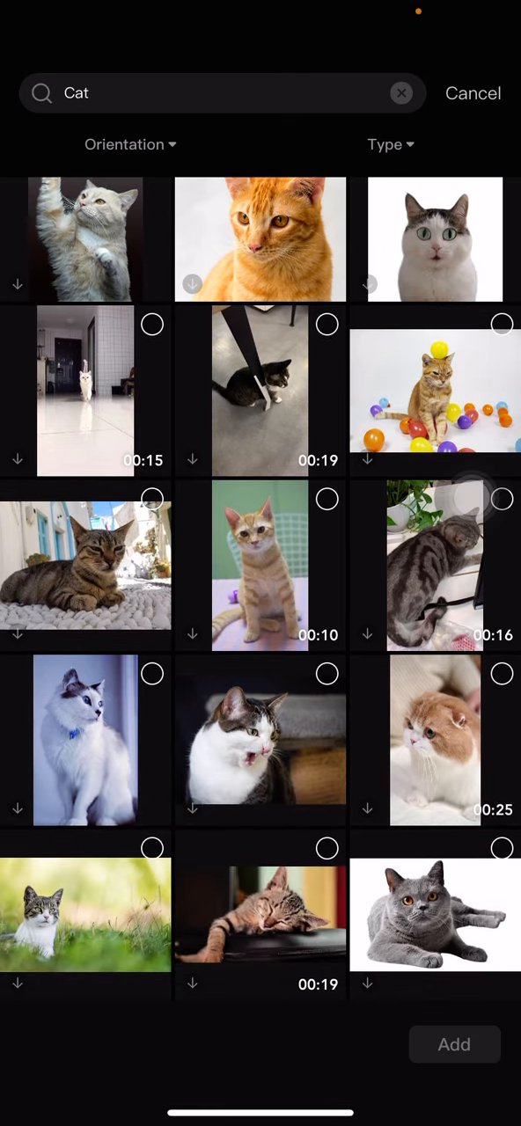
{"action": "left_click", "coordinate": [86, 739]}
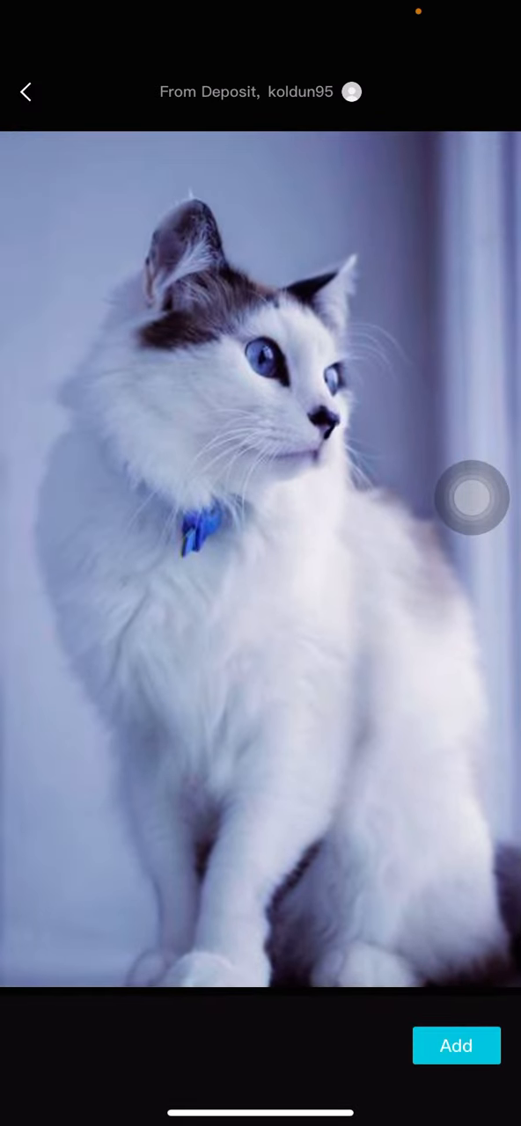
{"action": "left_click", "coordinate": [455, 1045]}
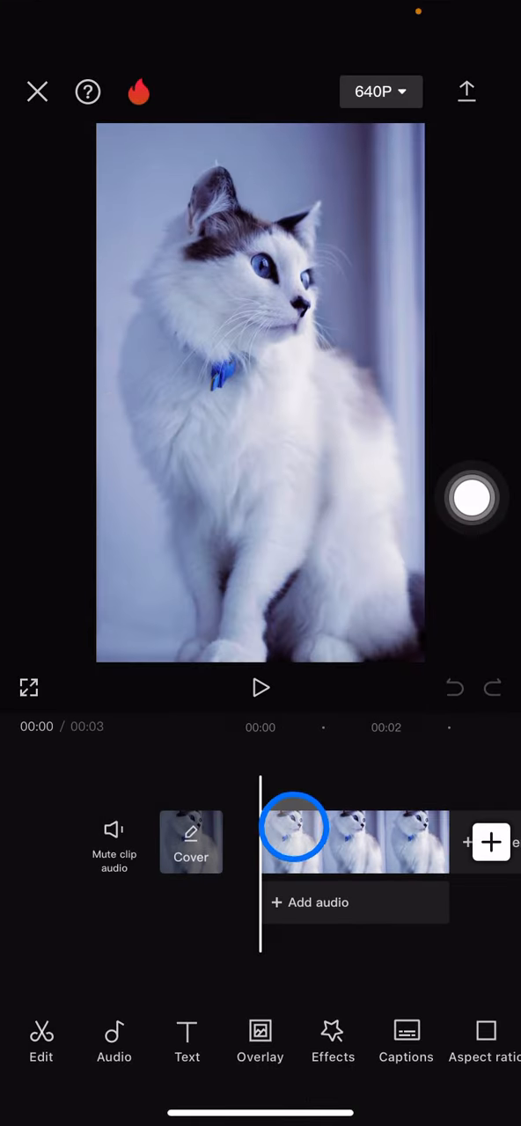
Select the cat clip, open Effects, choose Photo effects, and scroll the Trending list.
{"action": "left_click", "coordinate": [332, 1042]}
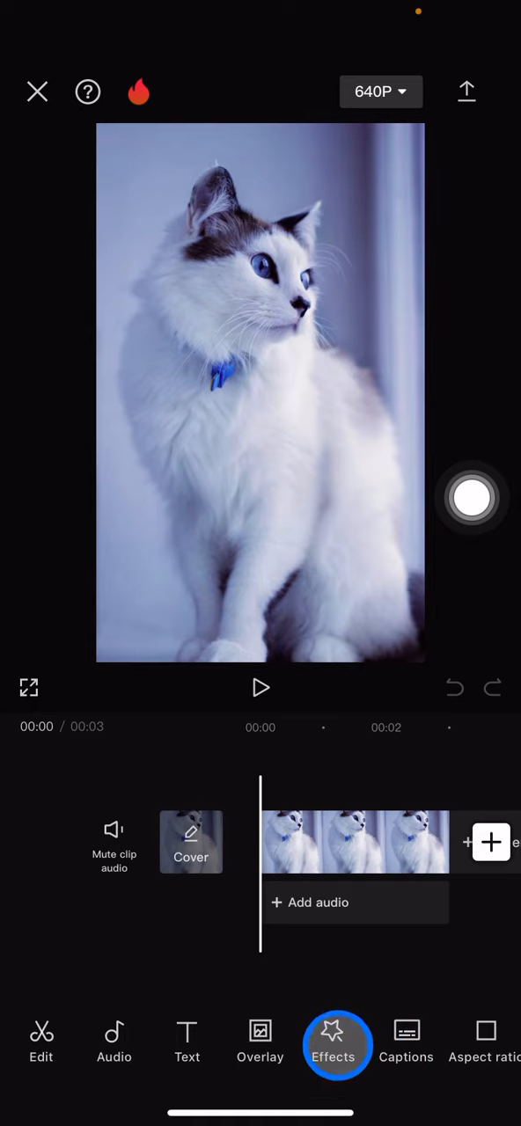
{"action": "left_click", "coordinate": [333, 1042]}
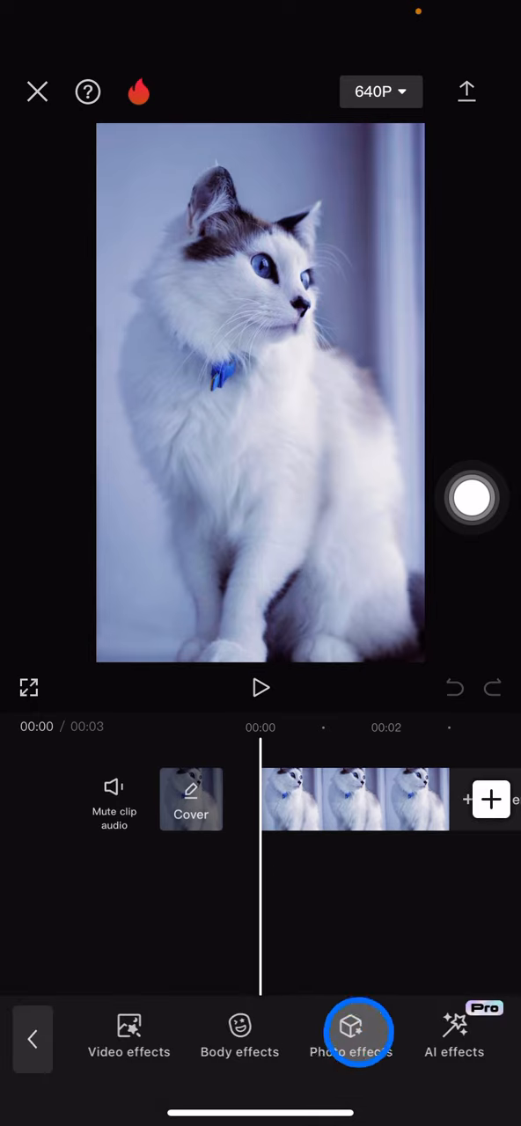
{"action": "left_click", "coordinate": [358, 1034]}
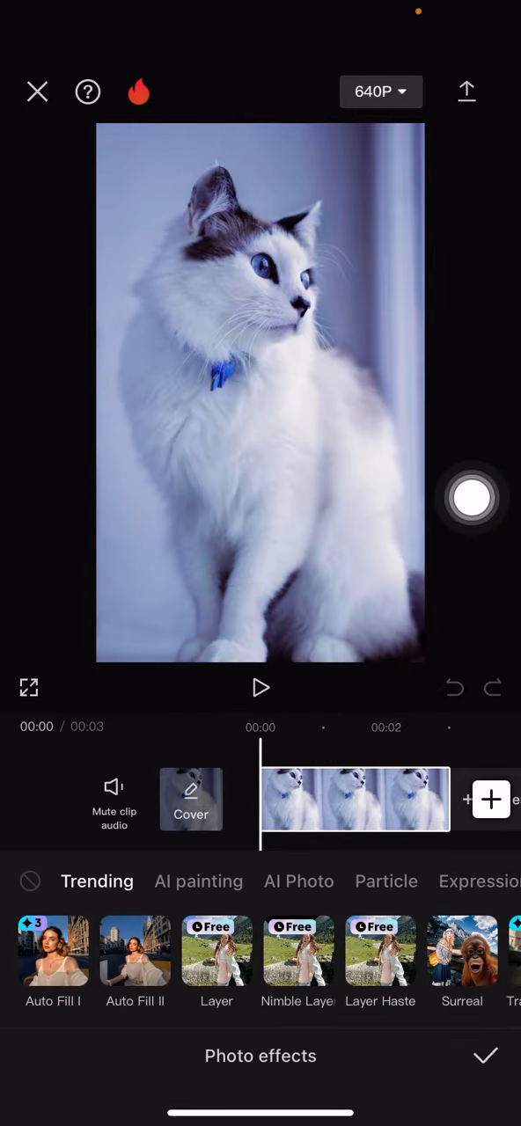
{"action": "scroll", "scroll_direction": "left", "scroll_amount": 3}
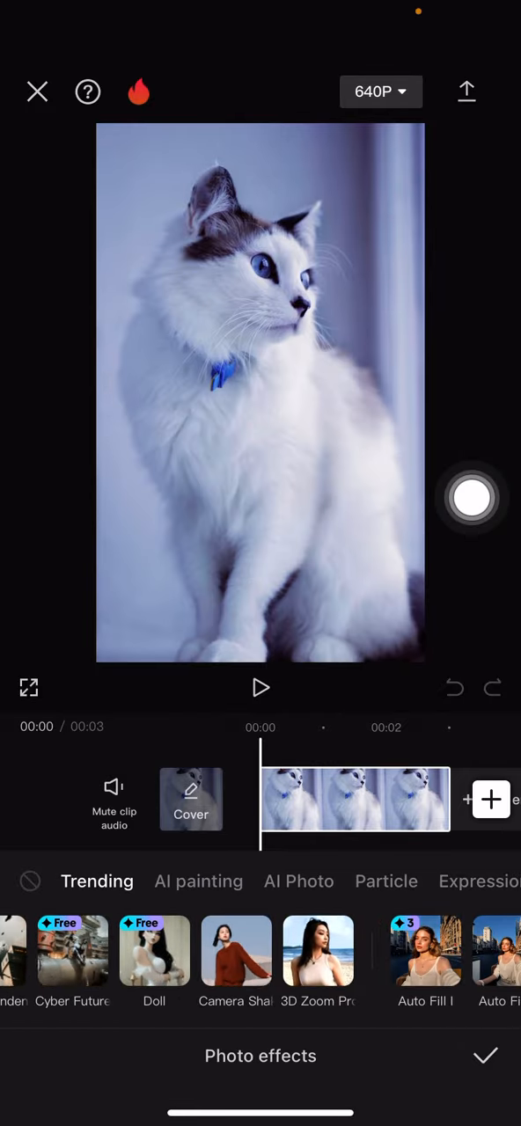